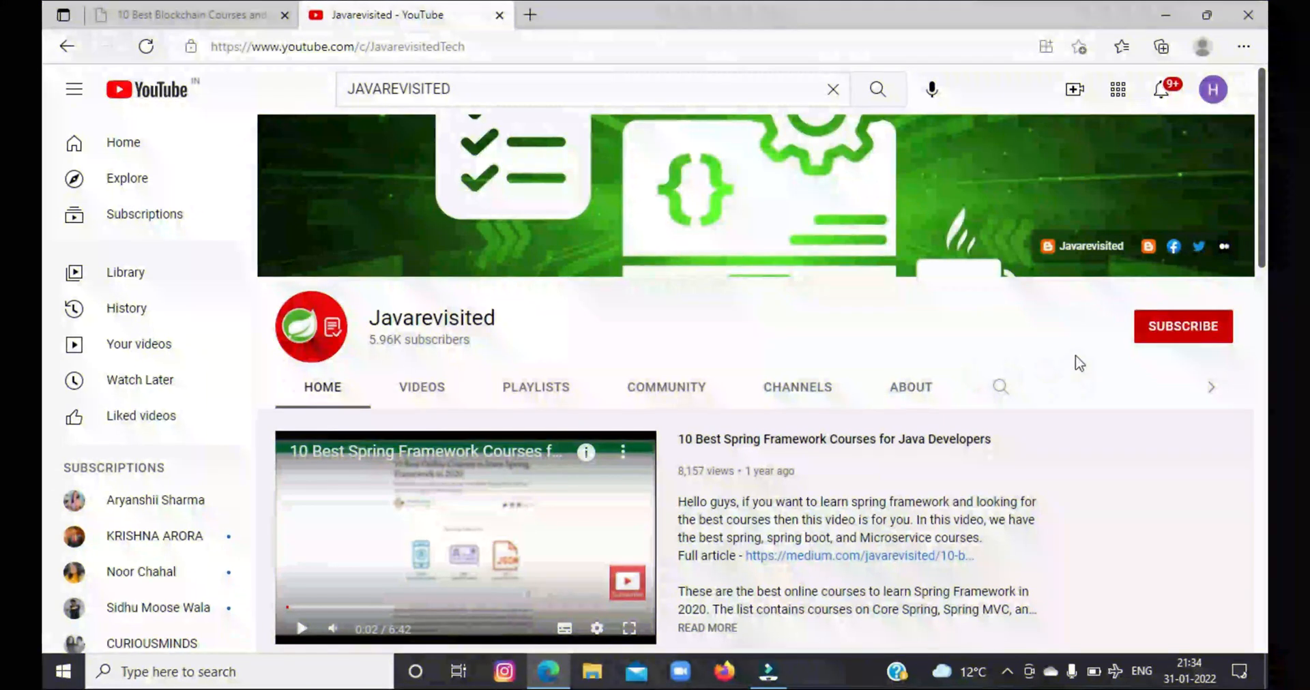
Step: Leave the YouTube channel page and bring up the Udemy 'Learn Apache Kafka for Beginners v2' course page
{"action": "left_click", "coordinate": [1182, 326]}
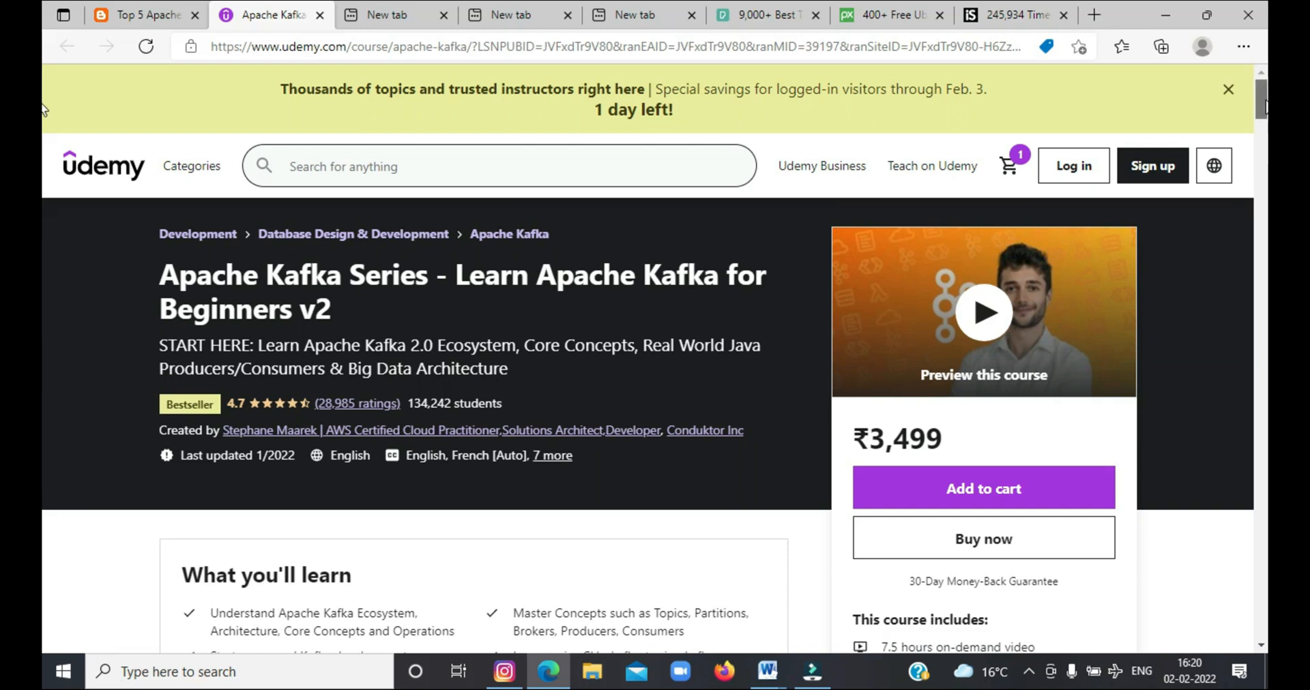
Step: Highlight the Beginners v2 'This course includes' list and scroll on to its Course content outline
{"action": "scroll", "scroll_direction": "down", "scroll_amount": 3}
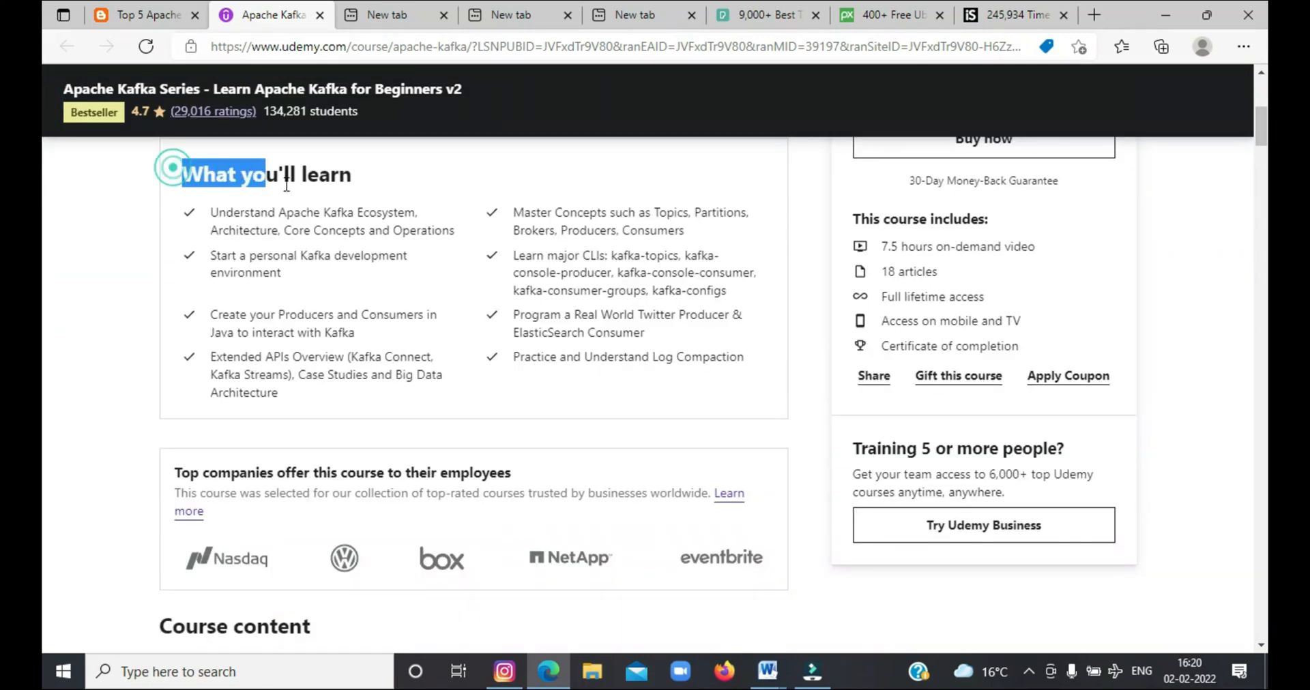
{"action": "mouse_move", "coordinate": [455, 389]}
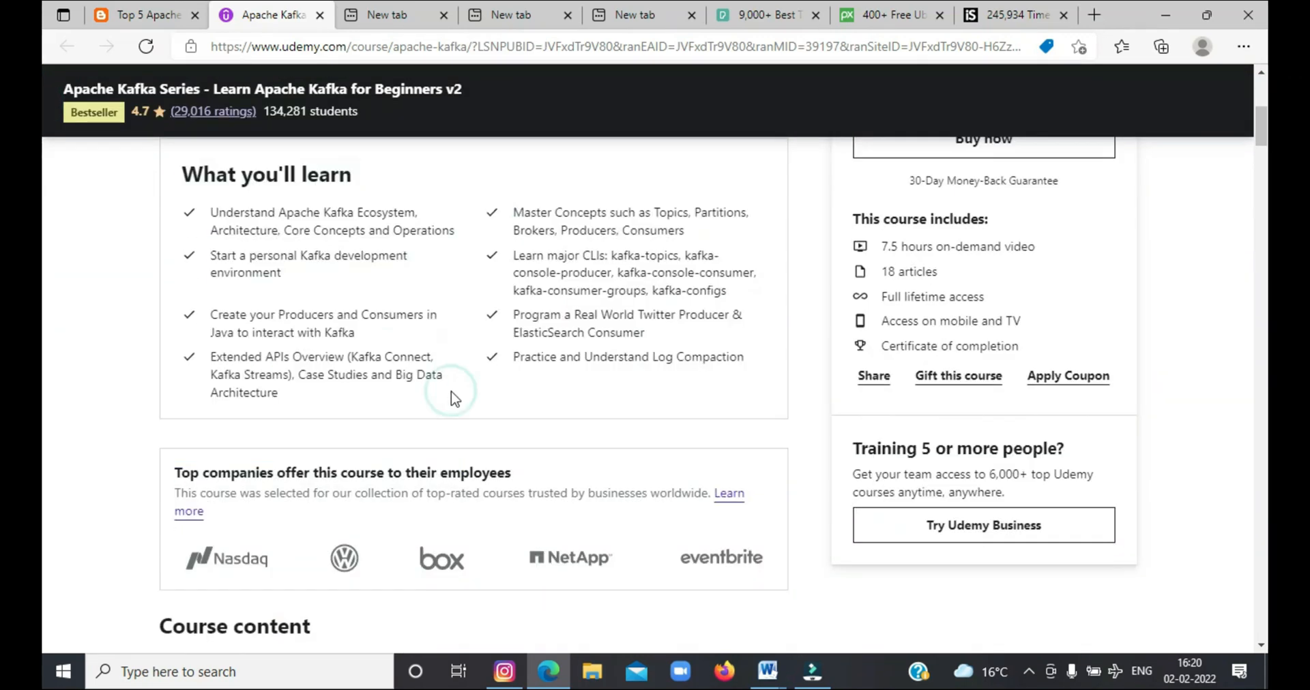
{"action": "left_click_drag", "start_coordinate": [853, 219], "coordinate": [1000, 321]}
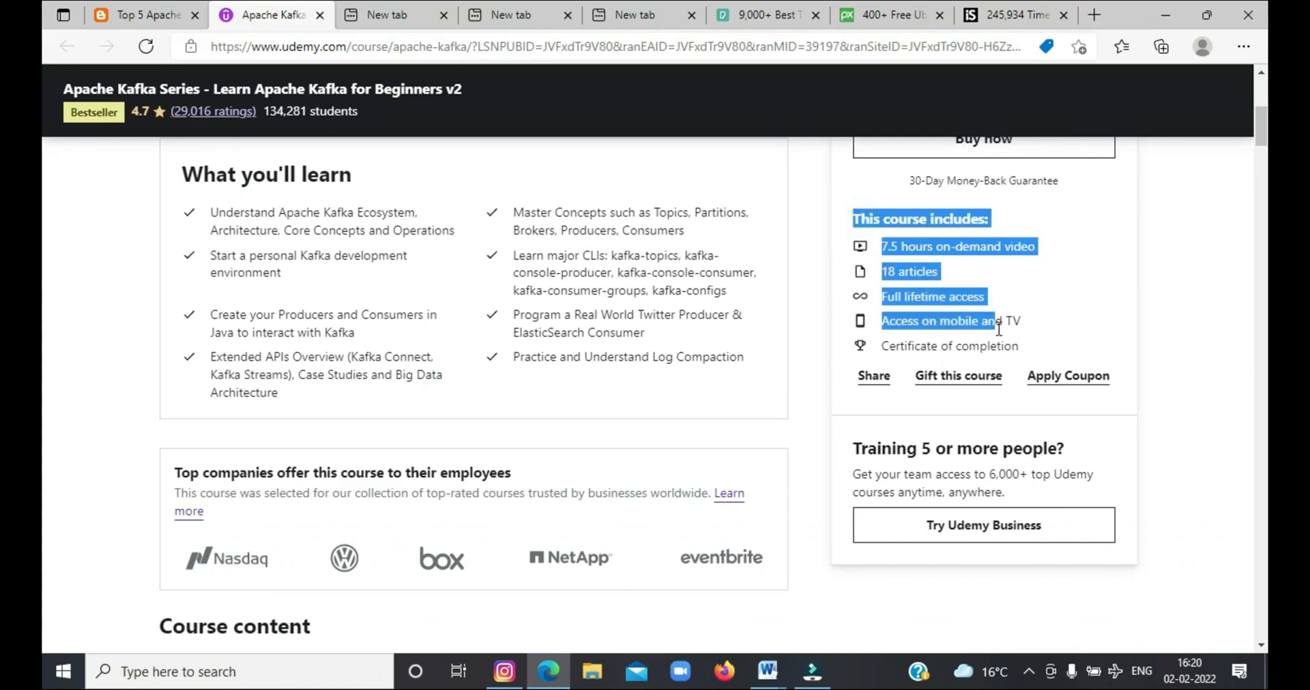
{"action": "scroll", "scroll_direction": "down", "scroll_amount": 3}
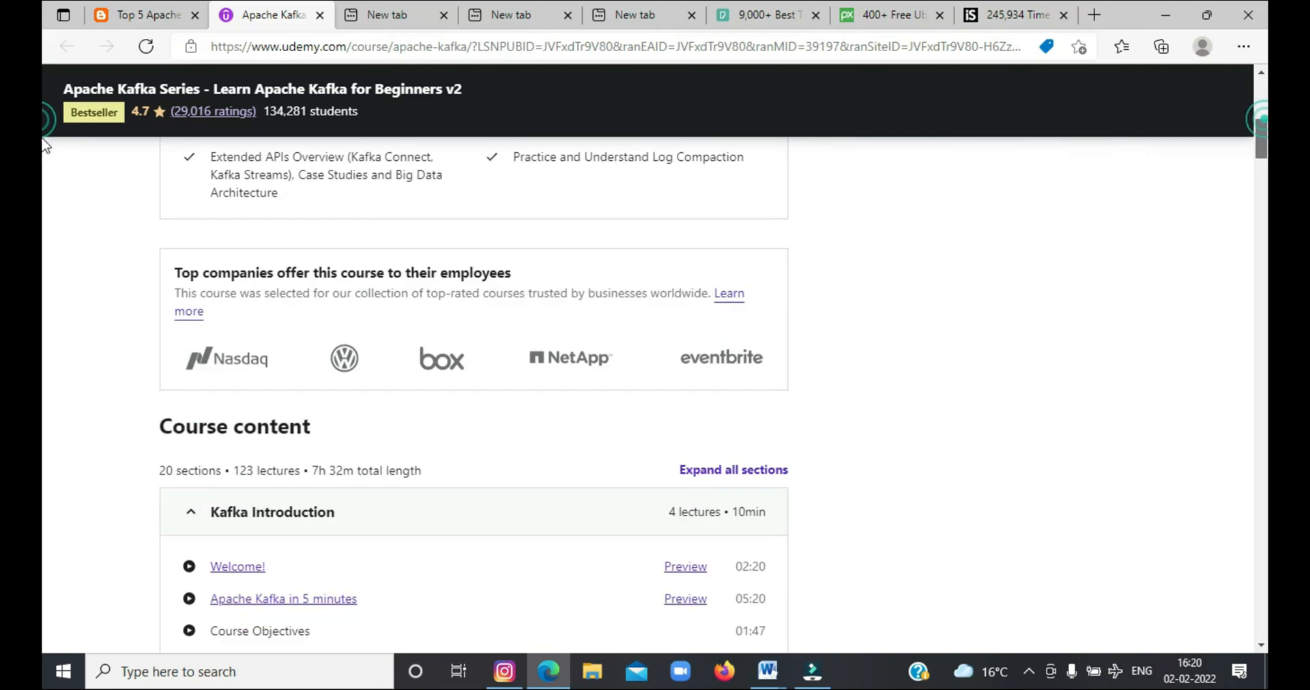
{"action": "scroll", "scroll_direction": "down", "scroll_amount": 3}
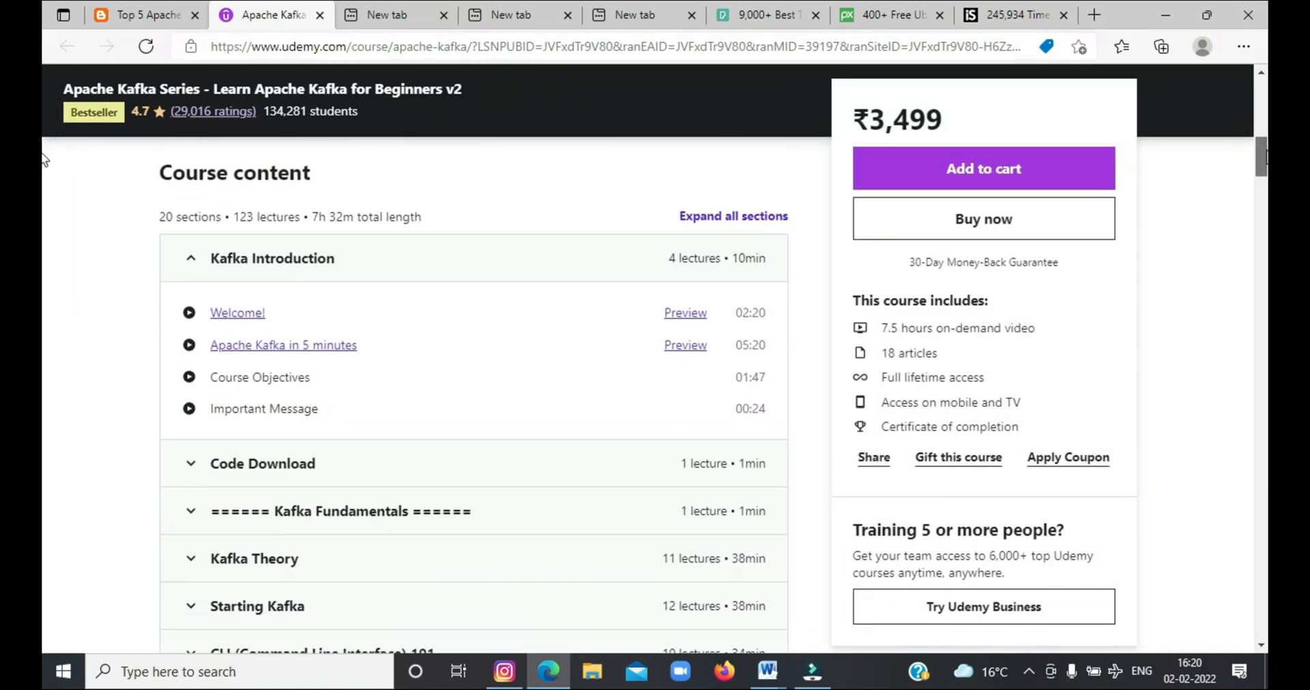
{"action": "scroll", "scroll_direction": "down", "scroll_amount": 3}
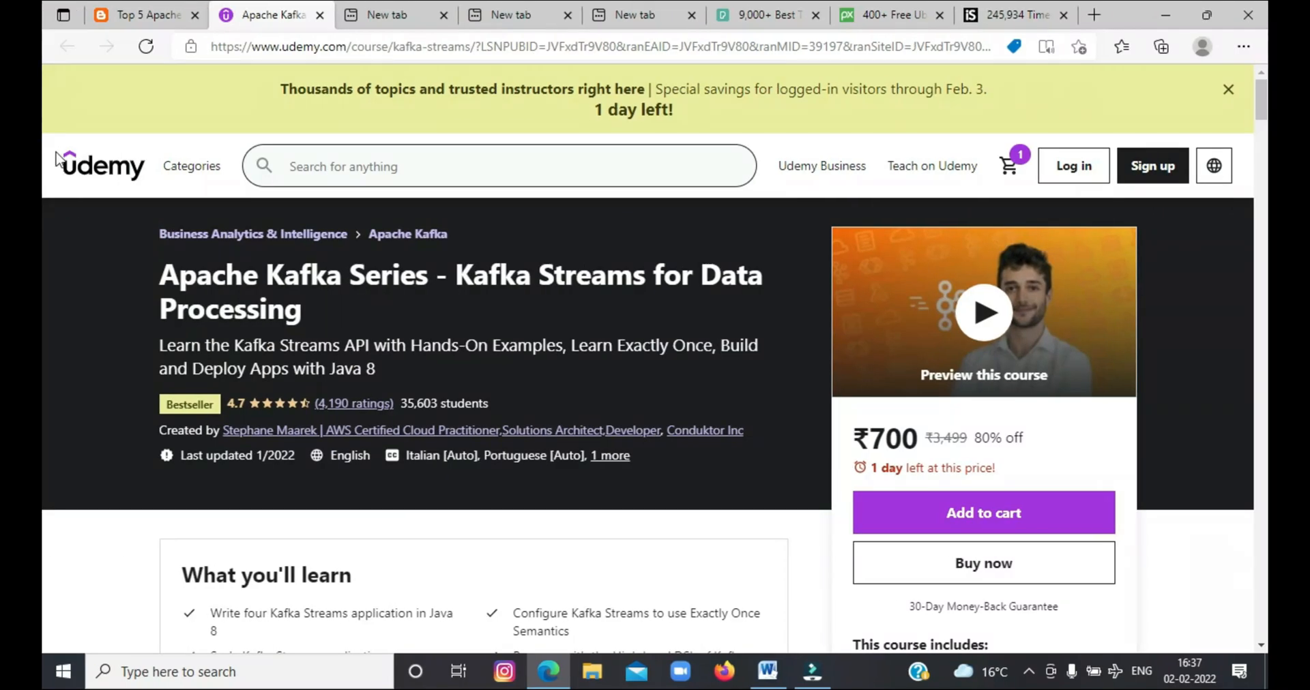
{"action": "mouse_move", "coordinate": [151, 278]}
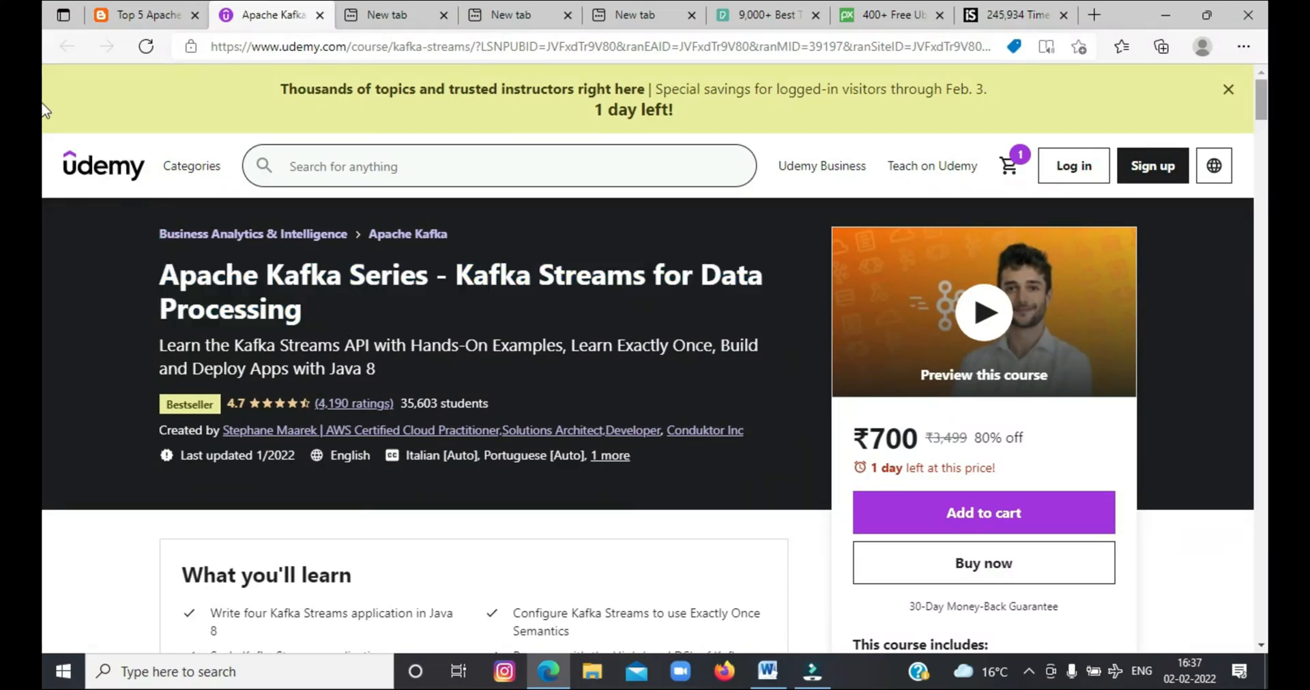
Step: Highlight the Kafka Streams 'This course includes' list and scroll through requirements and description to the featured review
{"action": "scroll", "scroll_direction": "down", "scroll_amount": 3}
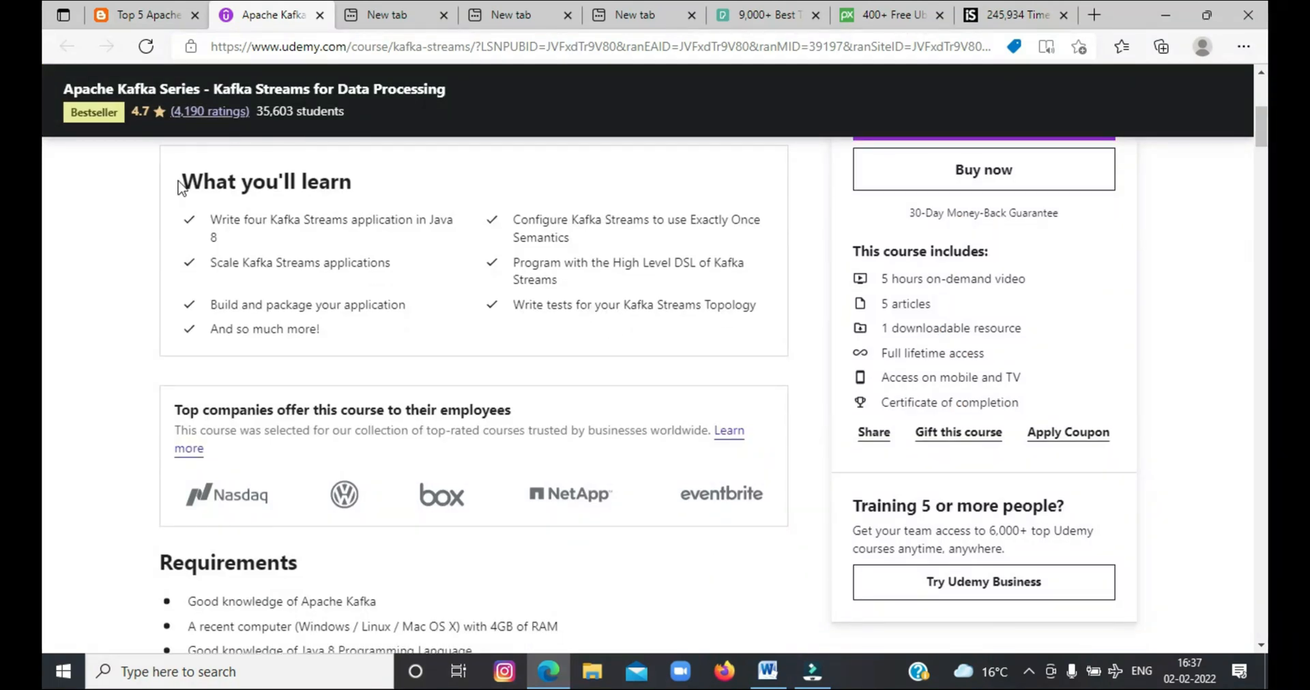
{"action": "left_click", "coordinate": [410, 382]}
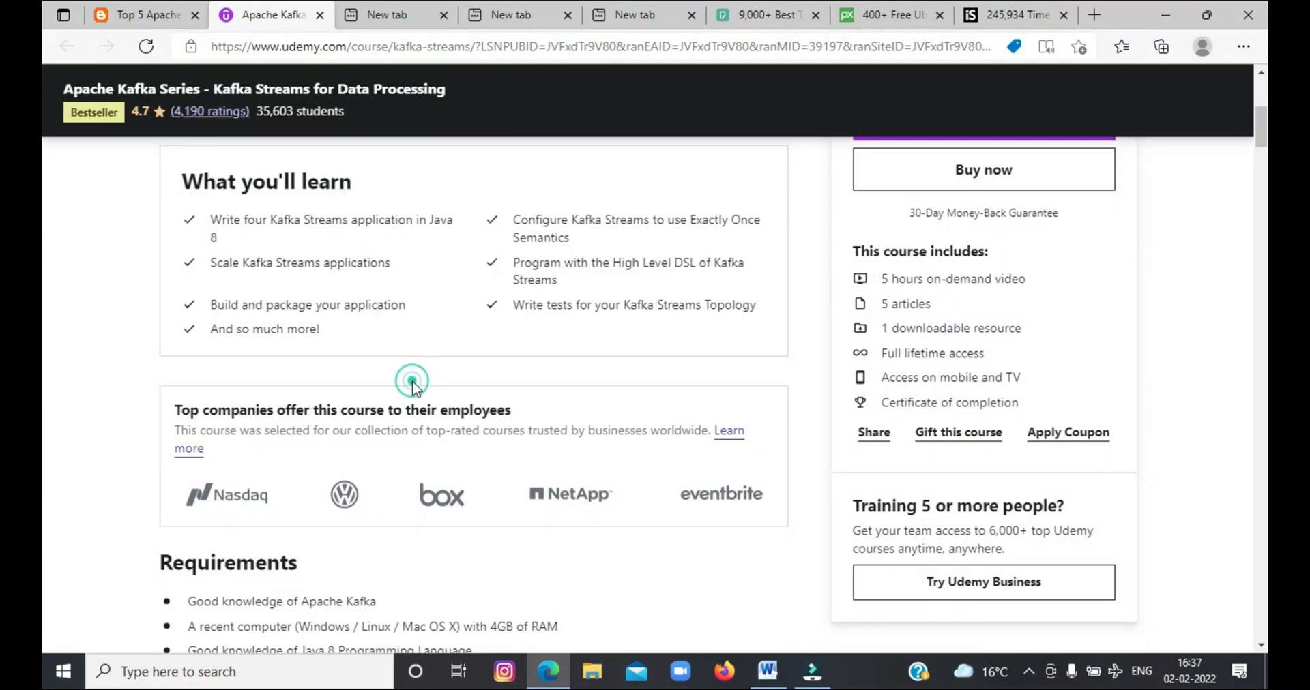
{"action": "left_click_drag", "start_coordinate": [882, 279], "coordinate": [1019, 402]}
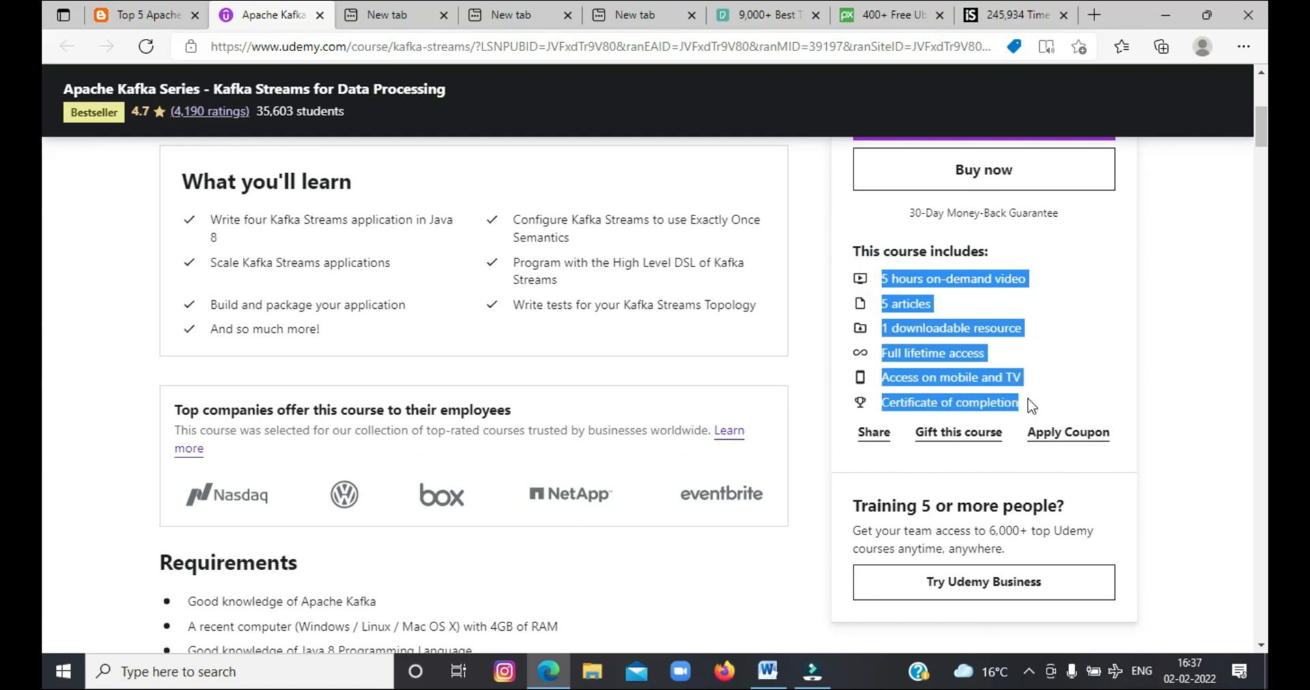
{"action": "scroll", "scroll_direction": "down", "scroll_amount": 3}
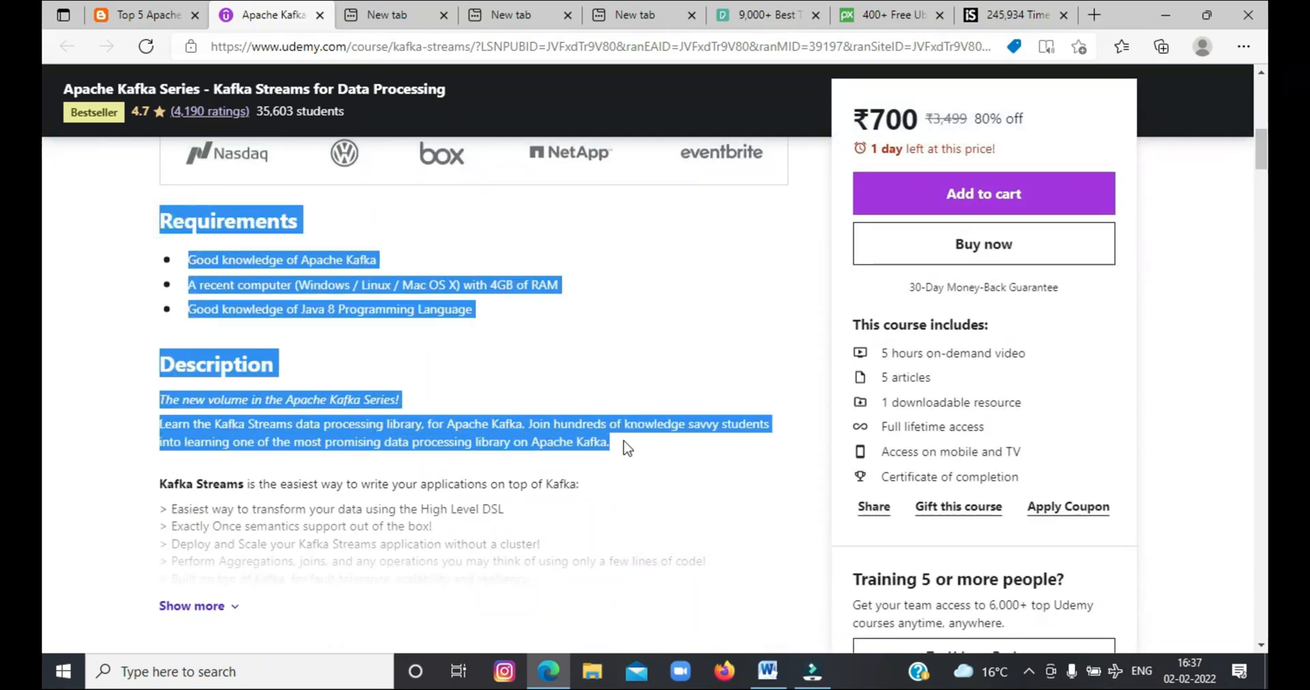
{"action": "scroll", "scroll_direction": "down", "scroll_amount": 3}
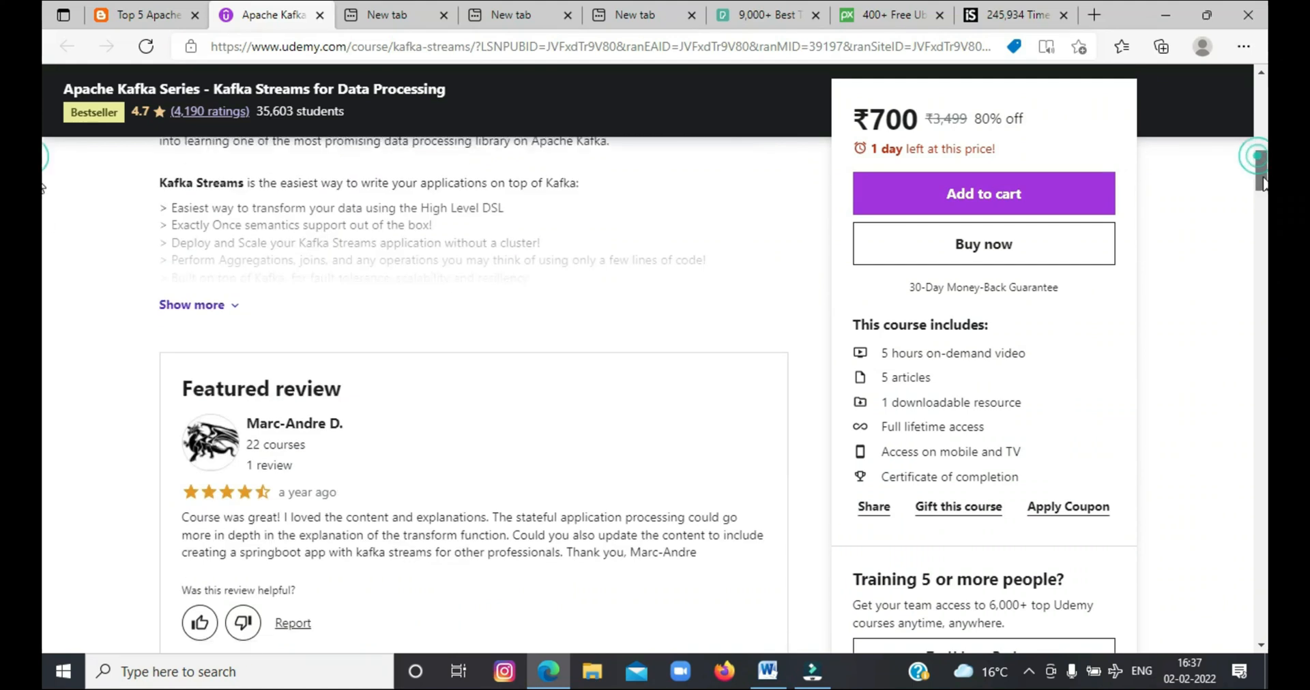
{"action": "scroll", "scroll_direction": "down", "scroll_amount": 3}
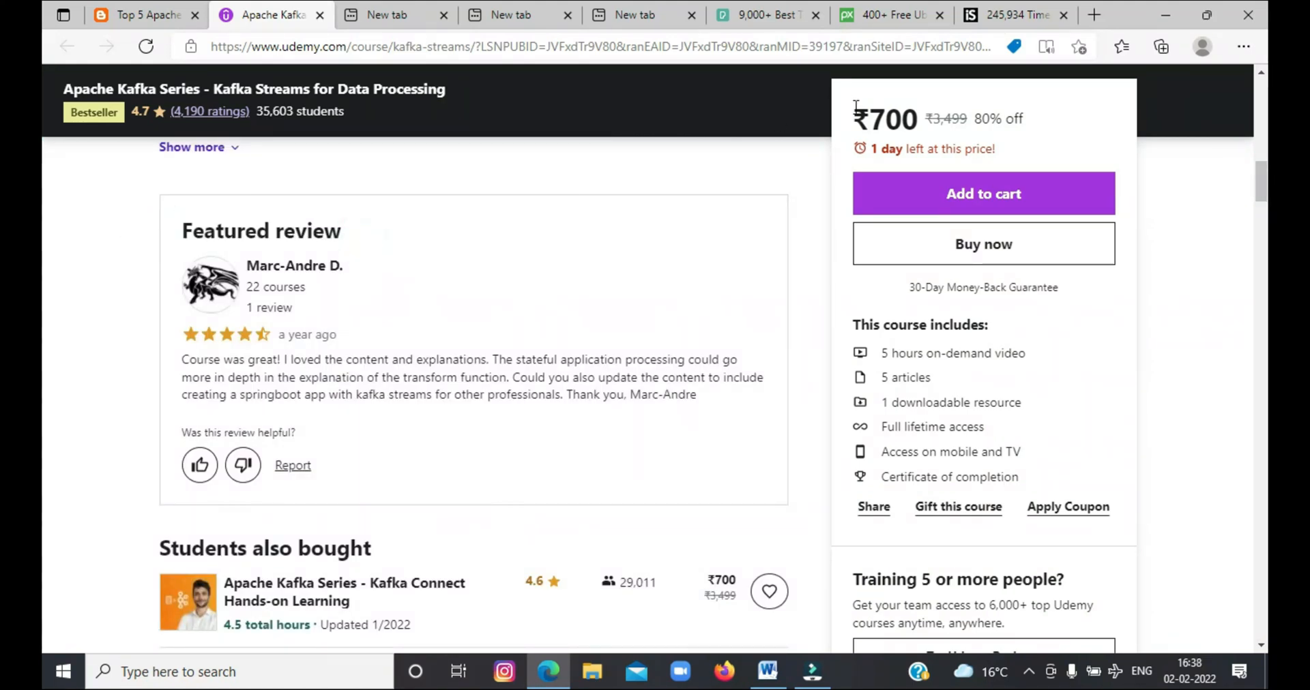
{"action": "mouse_move", "coordinate": [795, 631]}
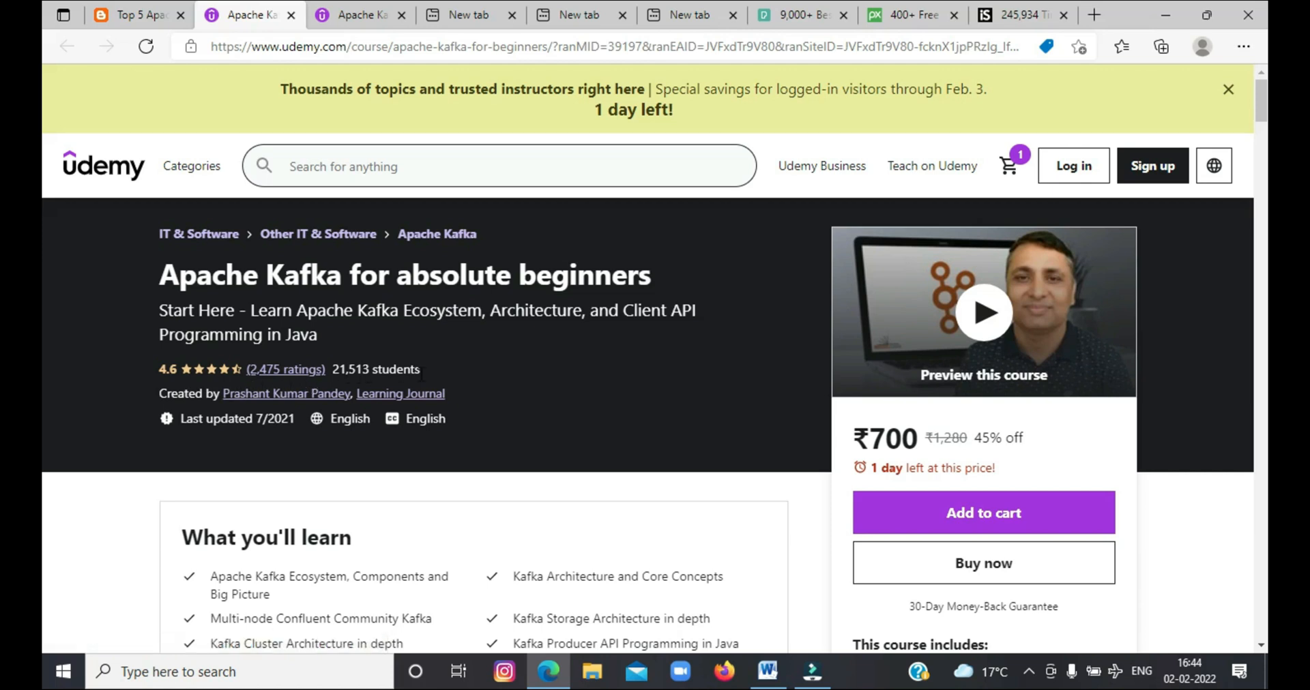
Step: Highlight the absolute beginners course's 'This course includes' list, then clear the selection while scrolling on
{"action": "scroll", "scroll_direction": "down", "scroll_amount": 3}
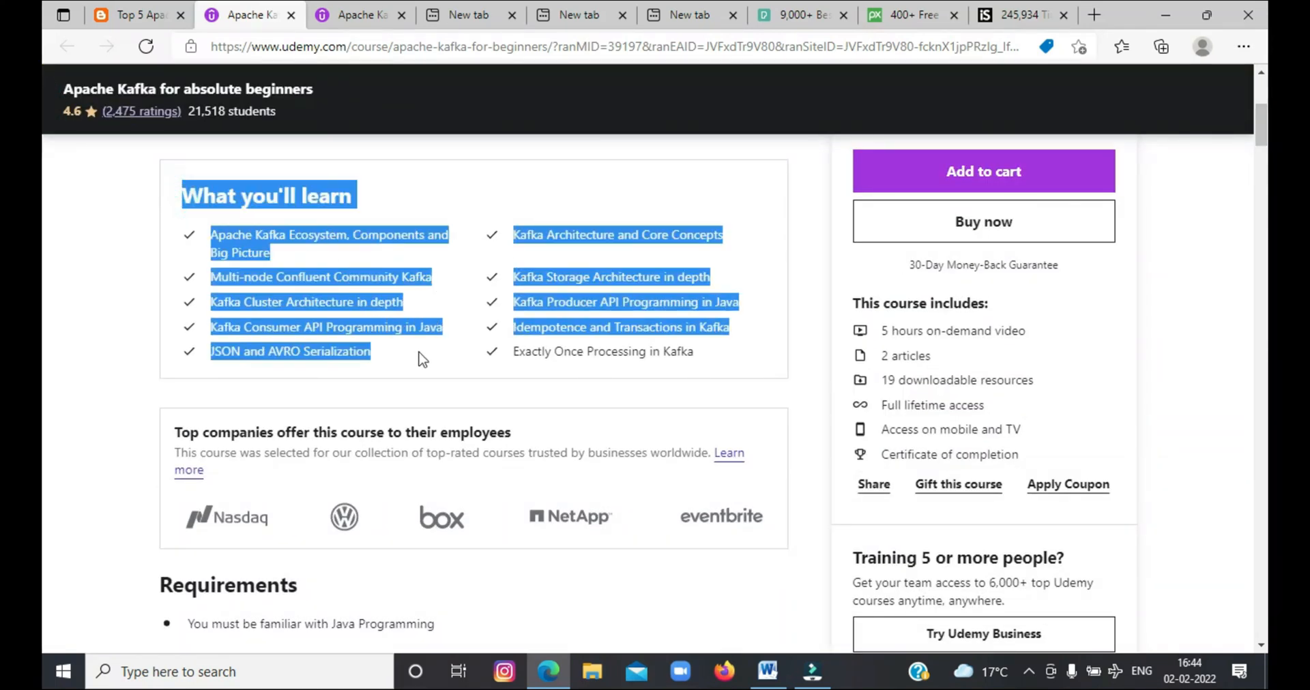
{"action": "left_click", "coordinate": [781, 347]}
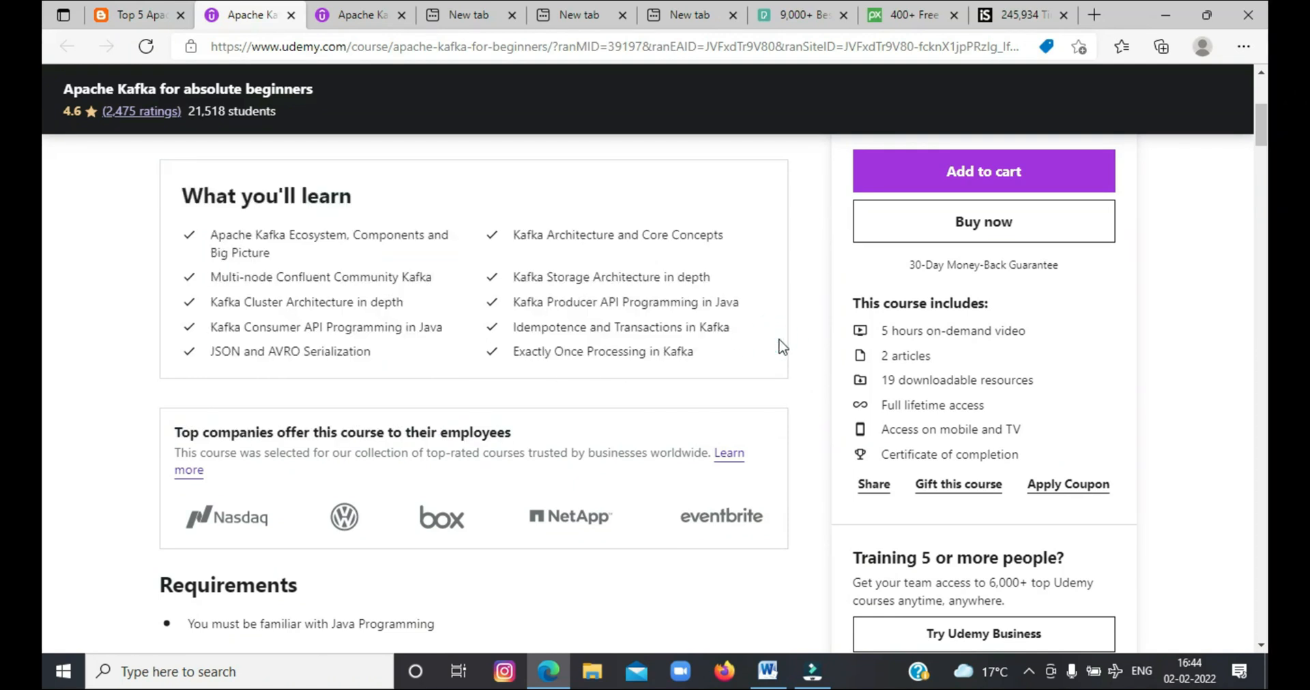
{"action": "scroll", "scroll_direction": "down", "scroll_amount": 3}
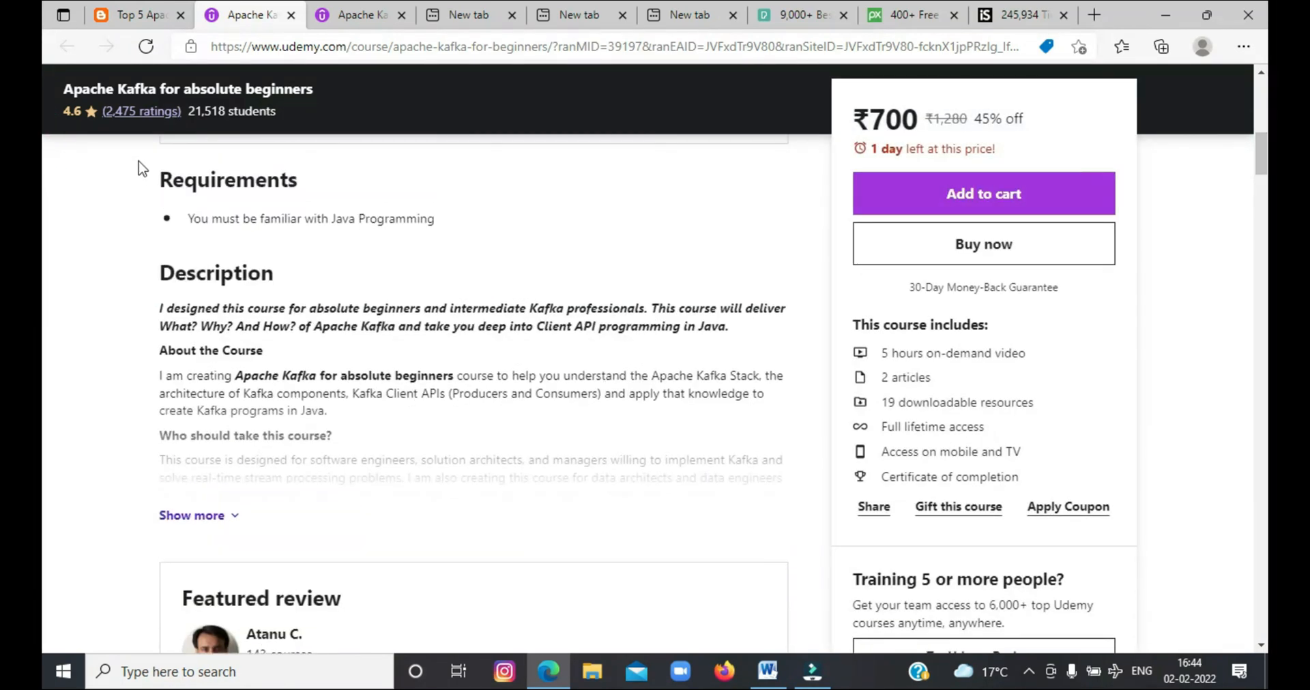
{"action": "left_click_drag", "start_coordinate": [140, 167], "coordinate": [401, 478]}
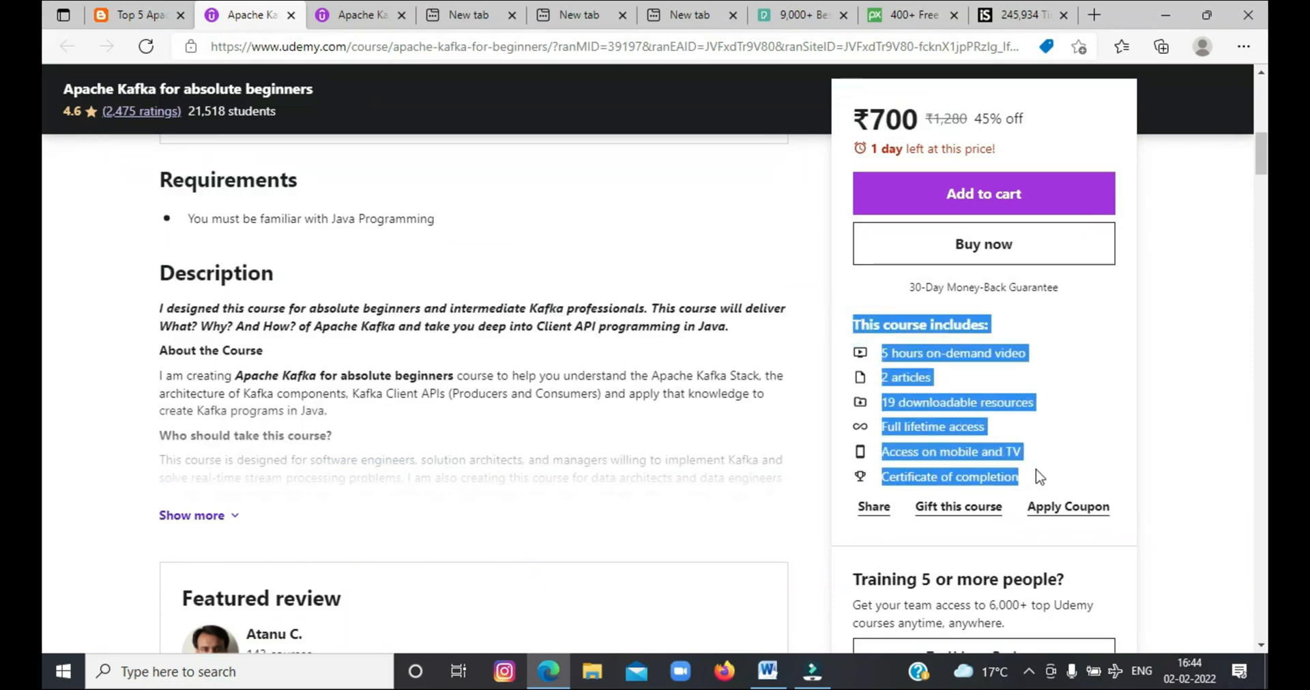
{"action": "scroll", "scroll_direction": "down", "scroll_amount": 3}
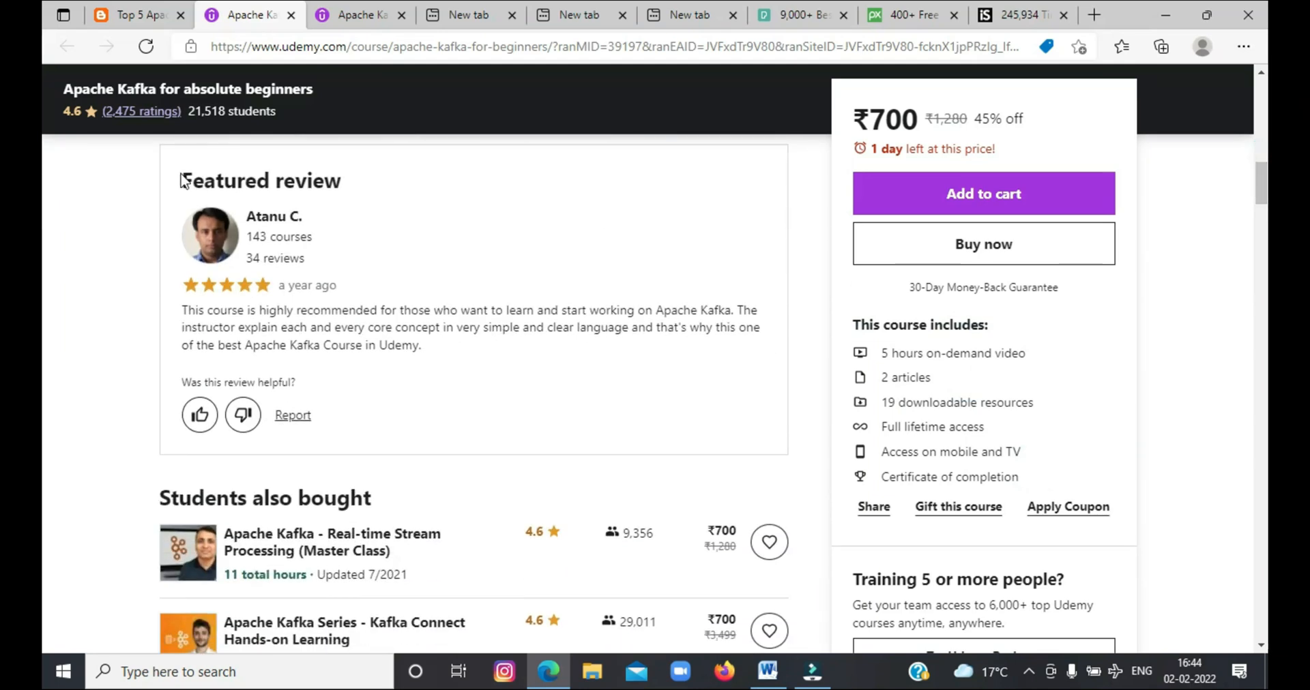
{"action": "left_click", "coordinate": [490, 347]}
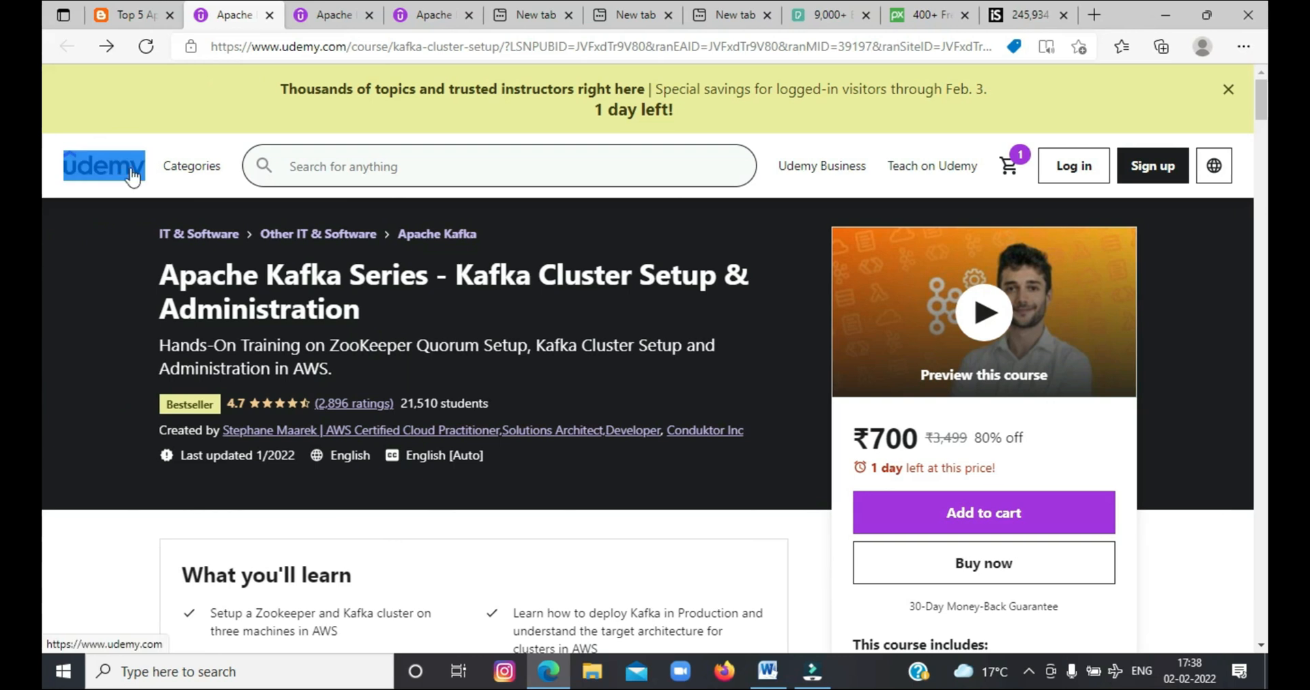
Step: Highlight the Kafka Cluster Setup & Administration title and its What you'll learn list
{"action": "left_click_drag", "start_coordinate": [159, 275], "coordinate": [355, 309]}
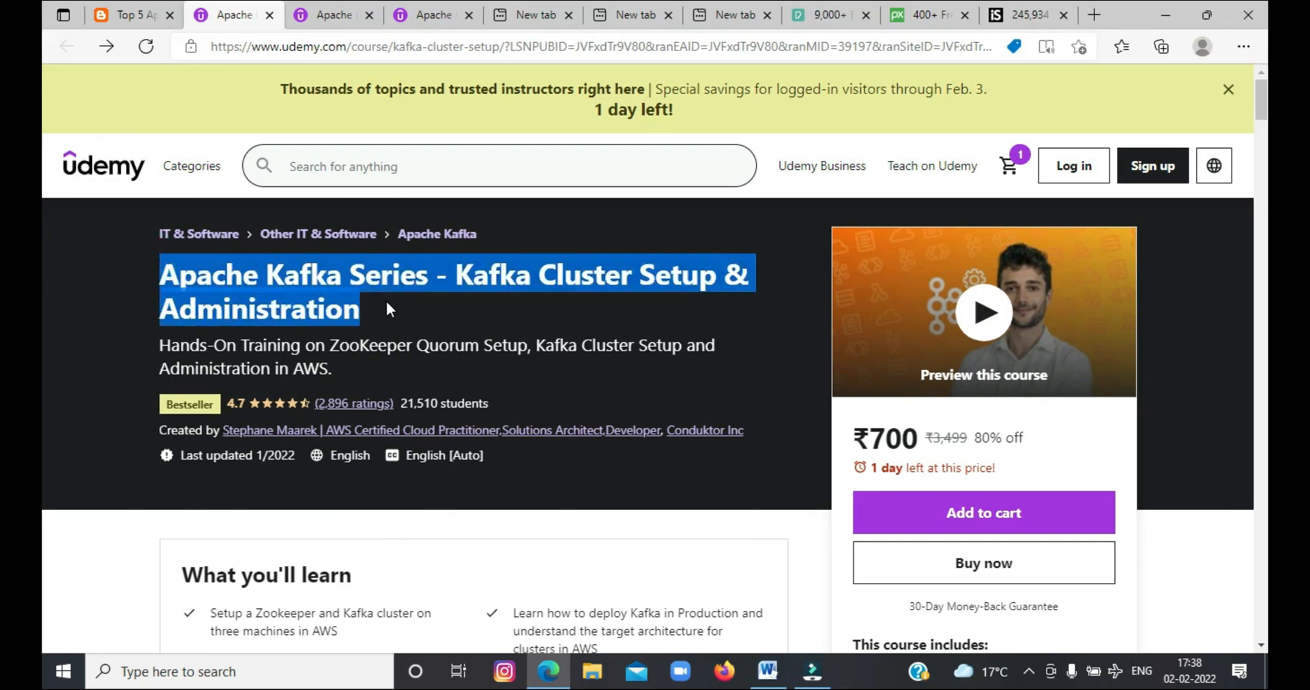
{"action": "left_click", "coordinate": [388, 309]}
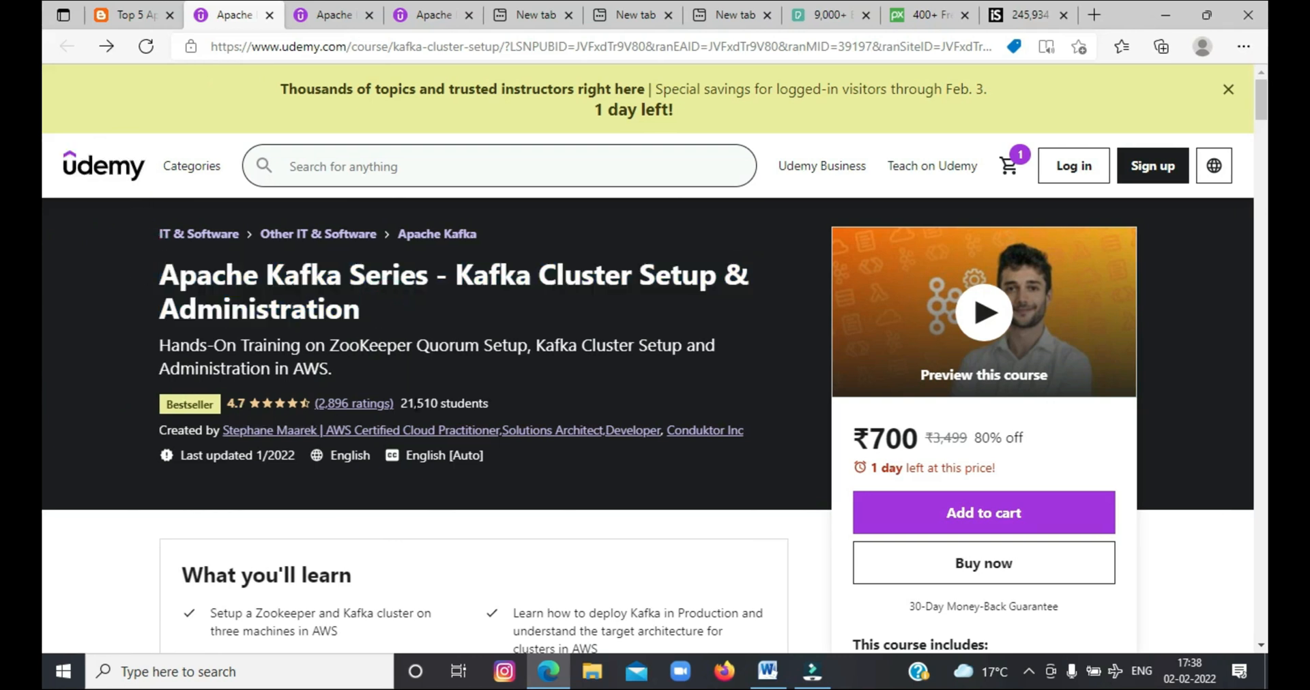
{"action": "scroll", "scroll_direction": "down", "scroll_amount": 3}
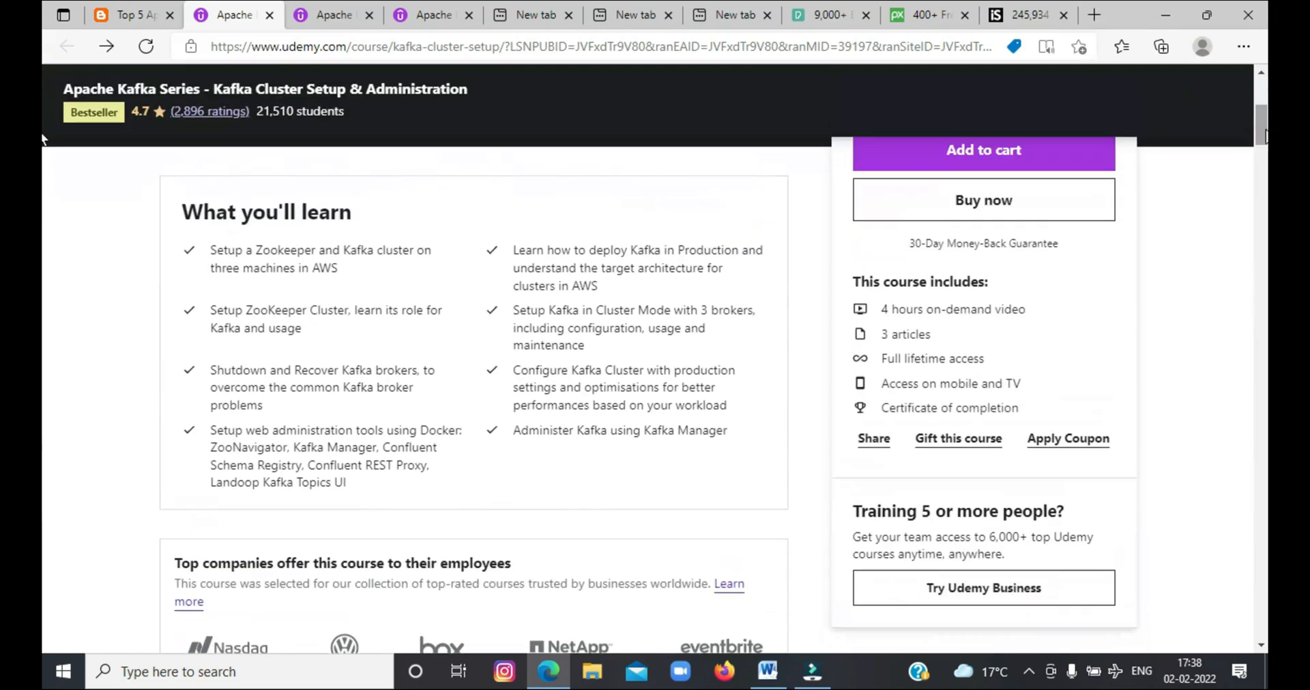
{"action": "left_click_drag", "start_coordinate": [182, 212], "coordinate": [506, 564]}
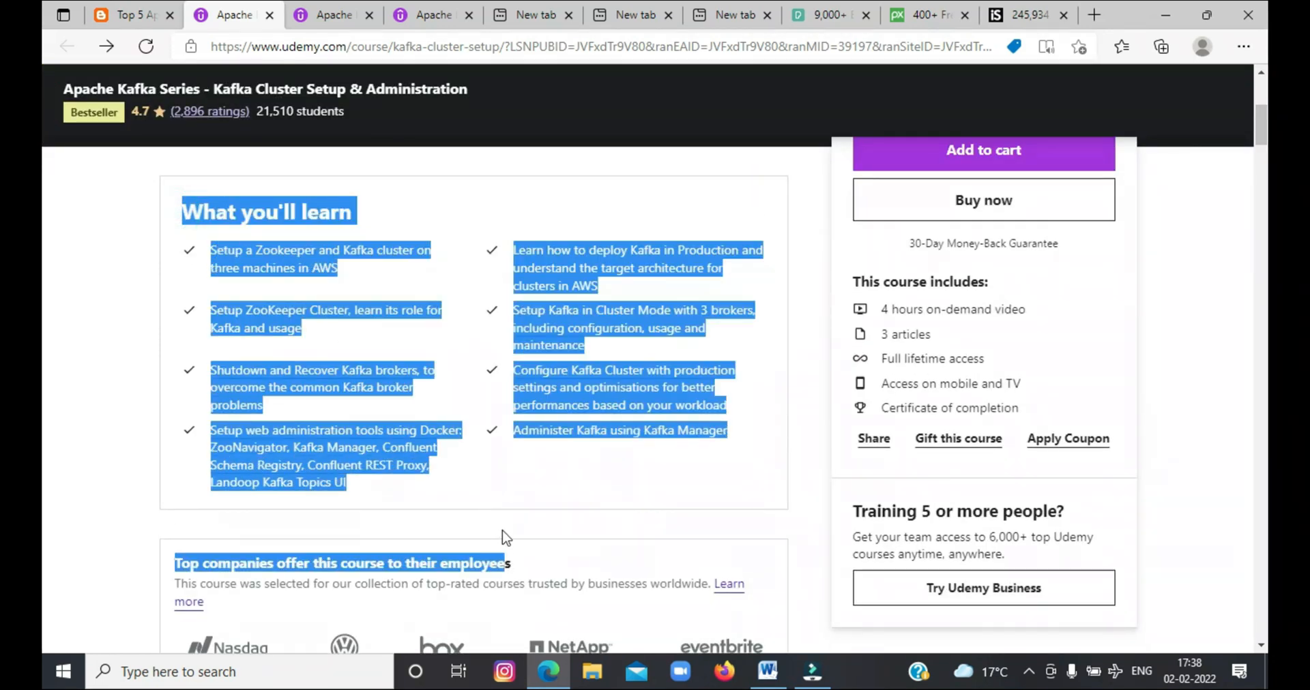
Step: Highlight the Kafka Cluster Setup course's 'This course includes' list and scroll further down
{"action": "scroll", "scroll_direction": "down", "scroll_amount": 3}
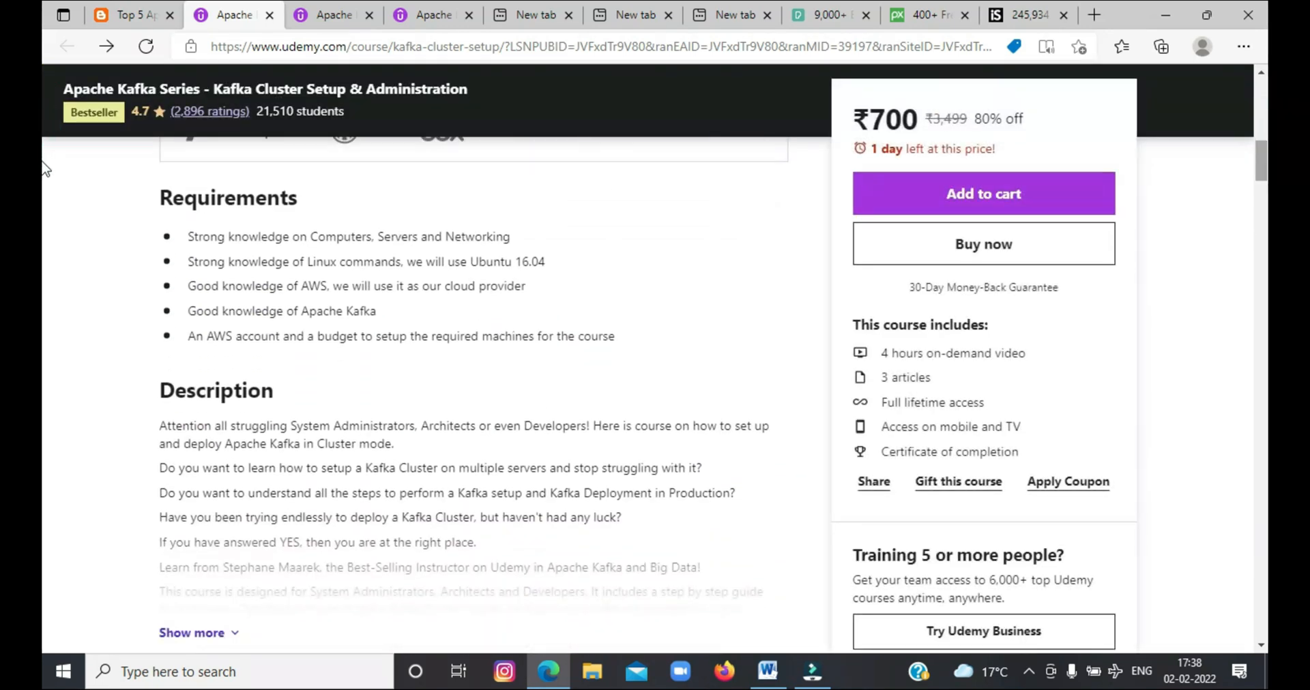
{"action": "left_click_drag", "start_coordinate": [160, 197], "coordinate": [670, 493]}
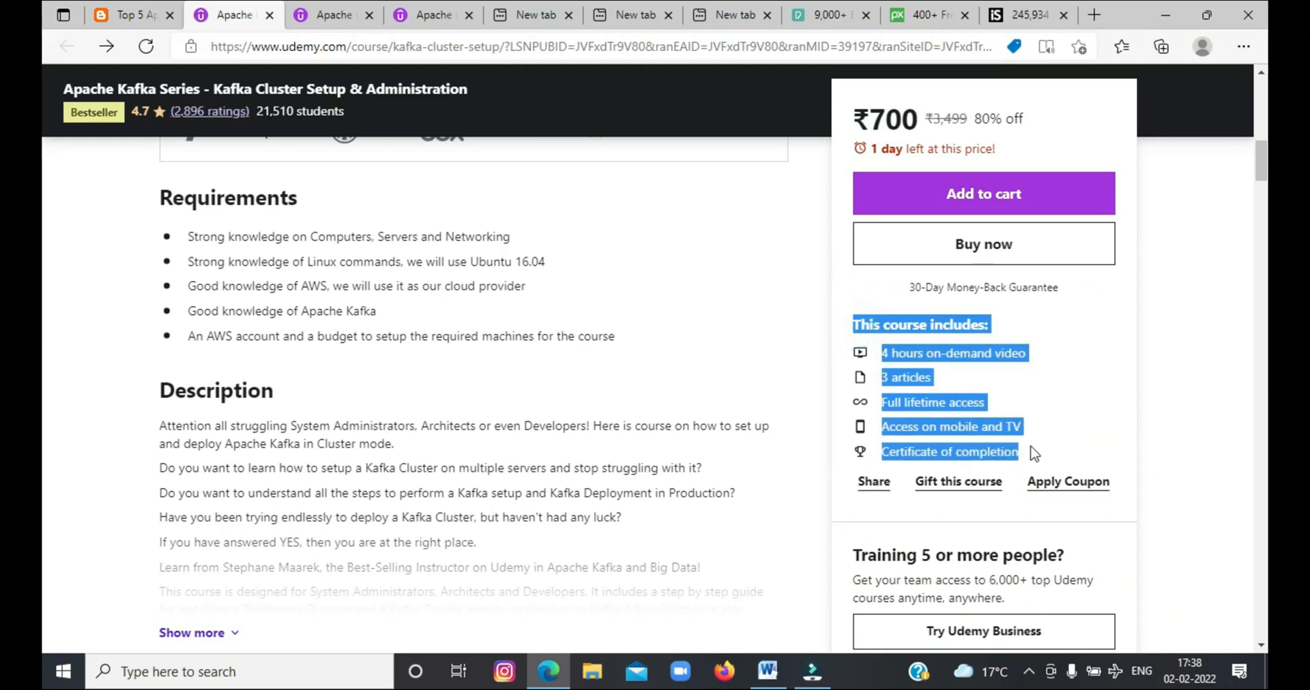
{"action": "scroll", "scroll_direction": "down", "scroll_amount": 3}
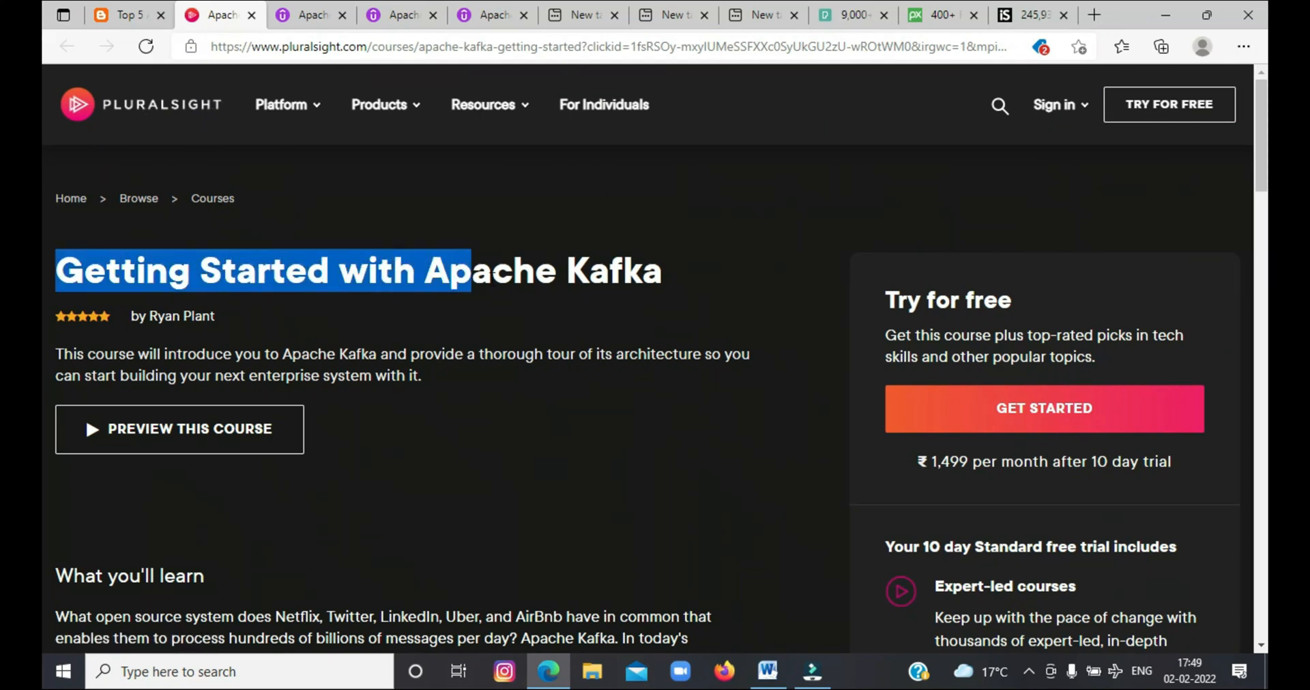
Step: Highlight the Getting Started with Apache Kafka title and the monthly price after the 10-day trial
{"action": "left_click_drag", "start_coordinate": [472, 271], "coordinate": [664, 271]}
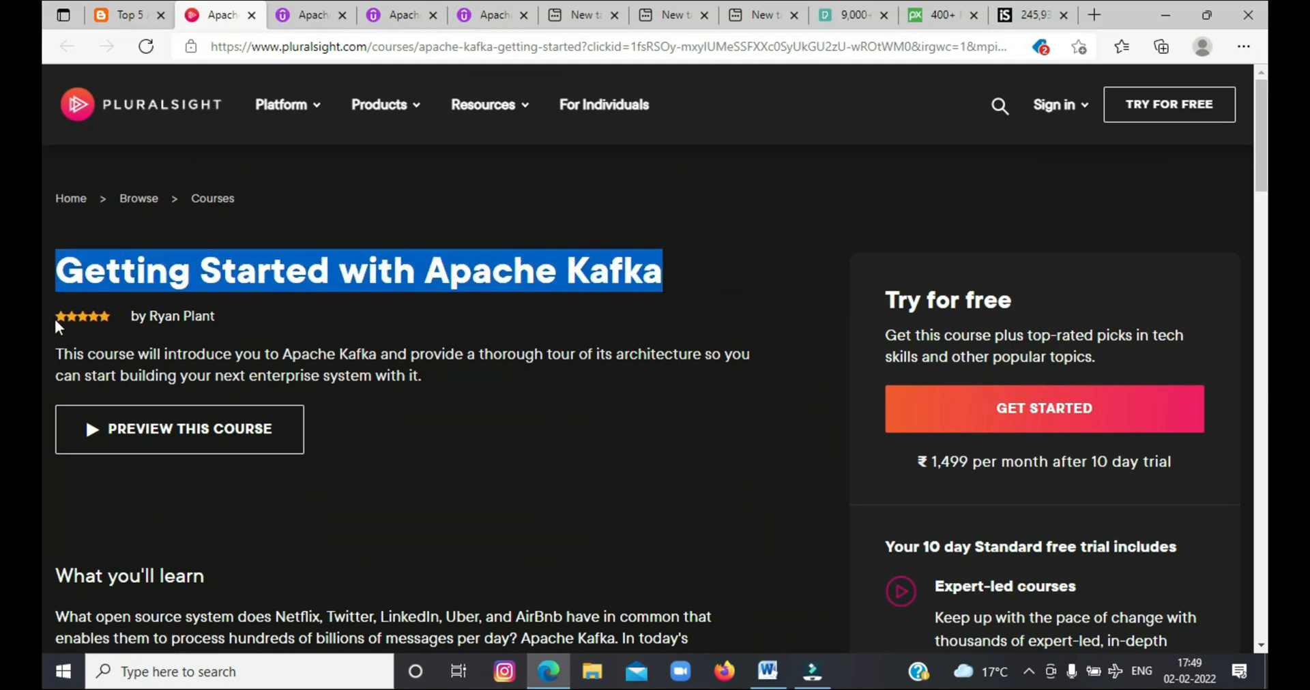
{"action": "left_click", "coordinate": [357, 270]}
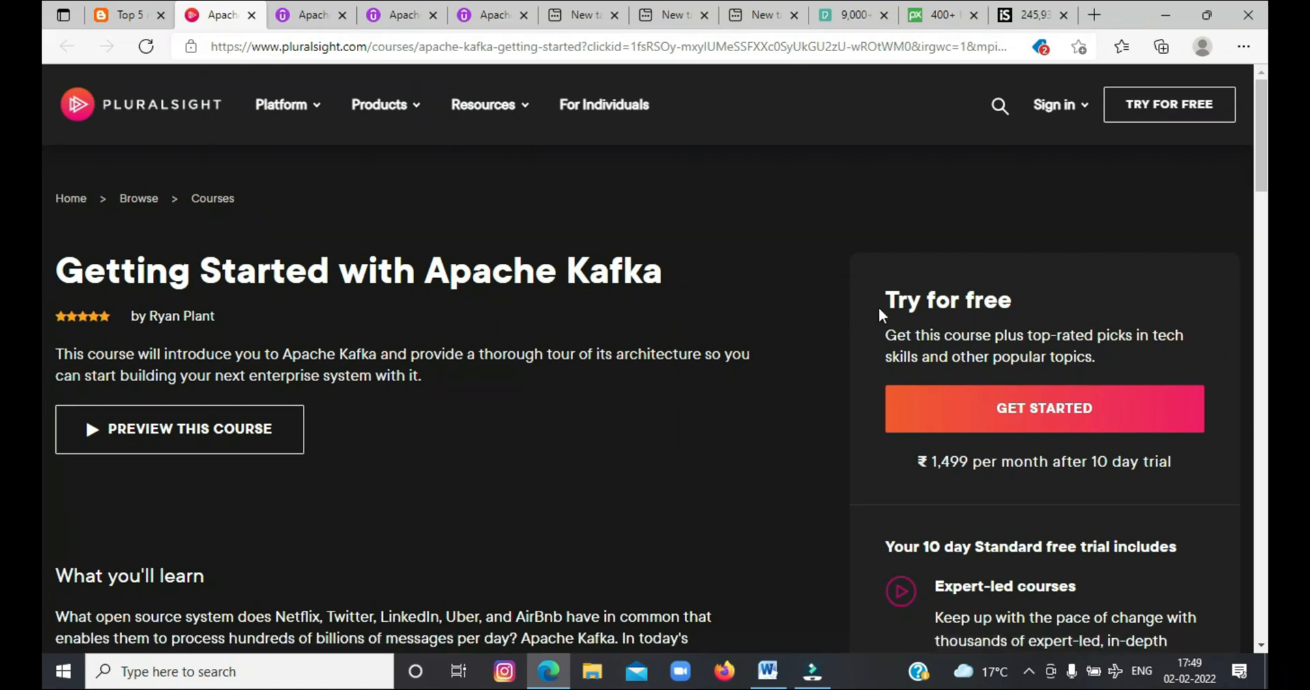
{"action": "left_click", "coordinate": [1027, 312]}
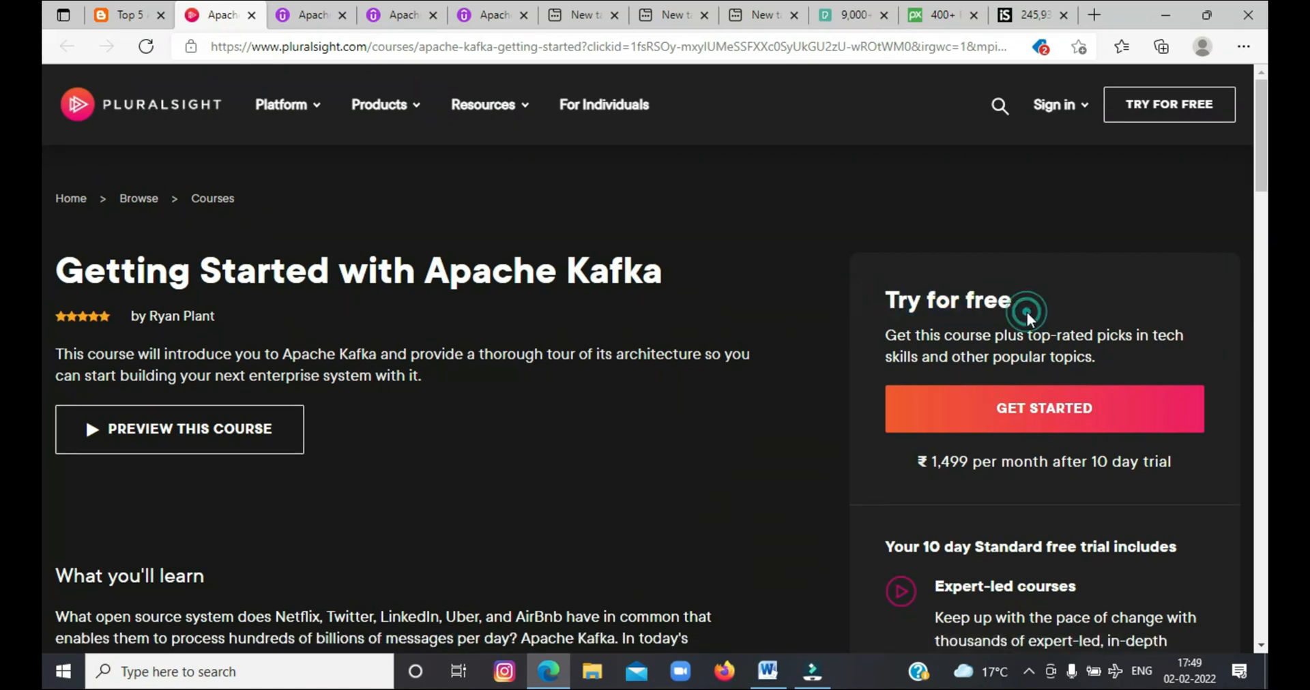
{"action": "triple_click", "coordinate": [1043, 461]}
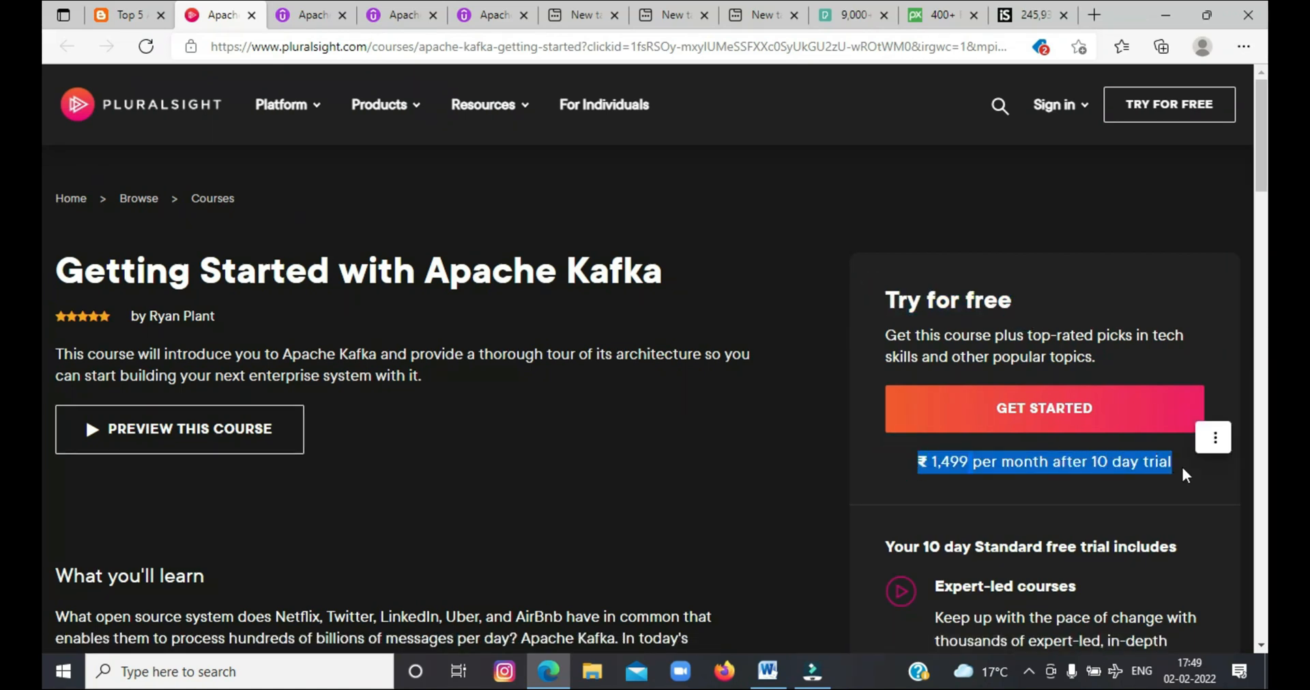
Step: Scroll down and highlight the course's What you'll learn description
{"action": "scroll", "scroll_direction": "down", "scroll_amount": 3}
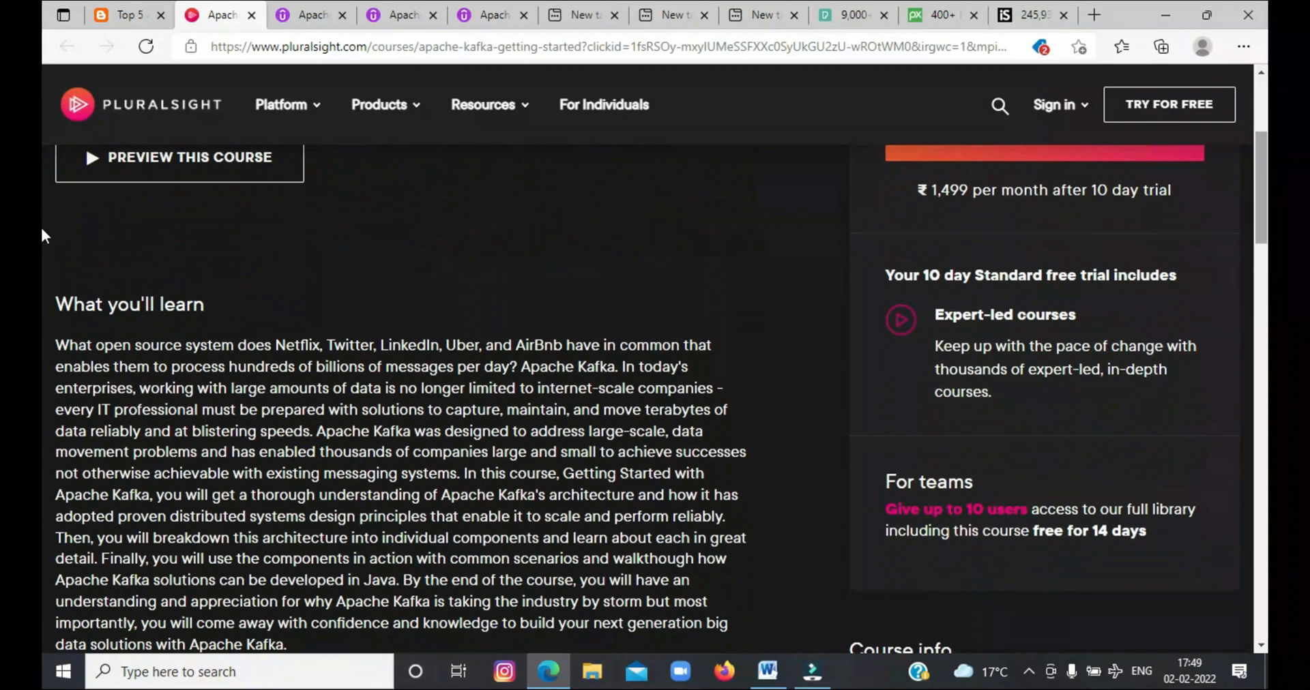
{"action": "left_click_drag", "start_coordinate": [886, 275], "coordinate": [1161, 346]}
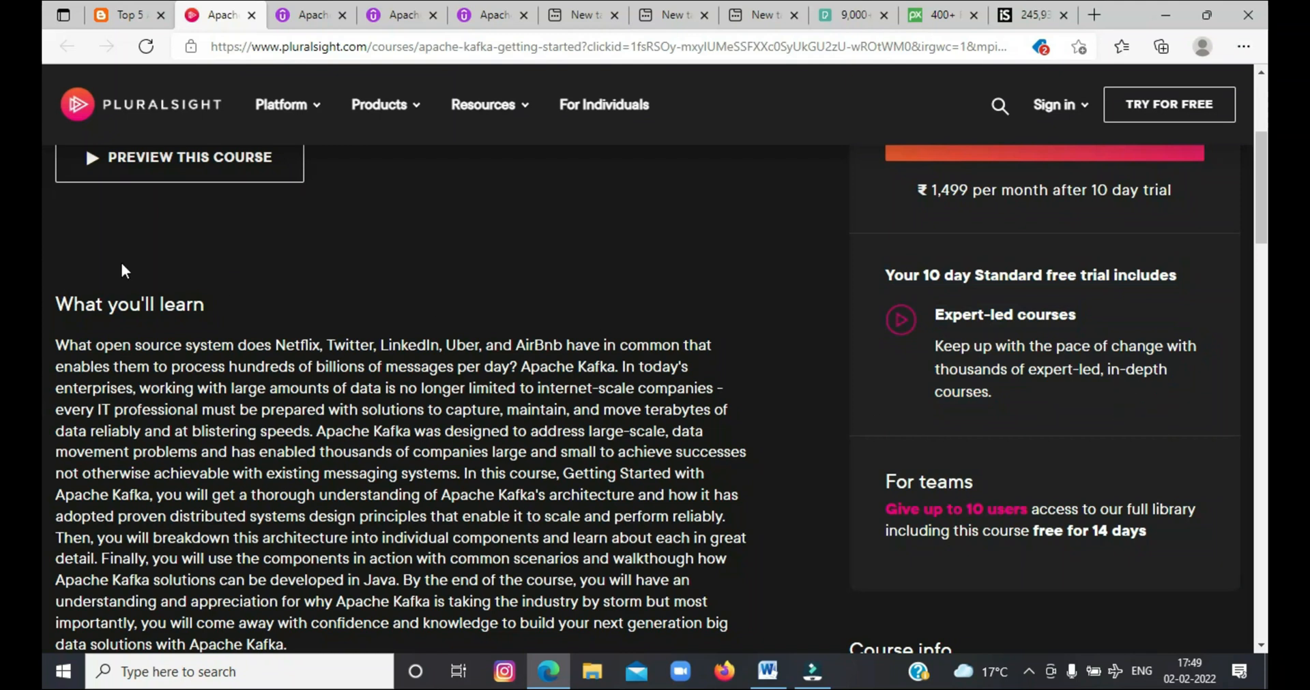
{"action": "scroll", "scroll_direction": "down", "scroll_amount": 3}
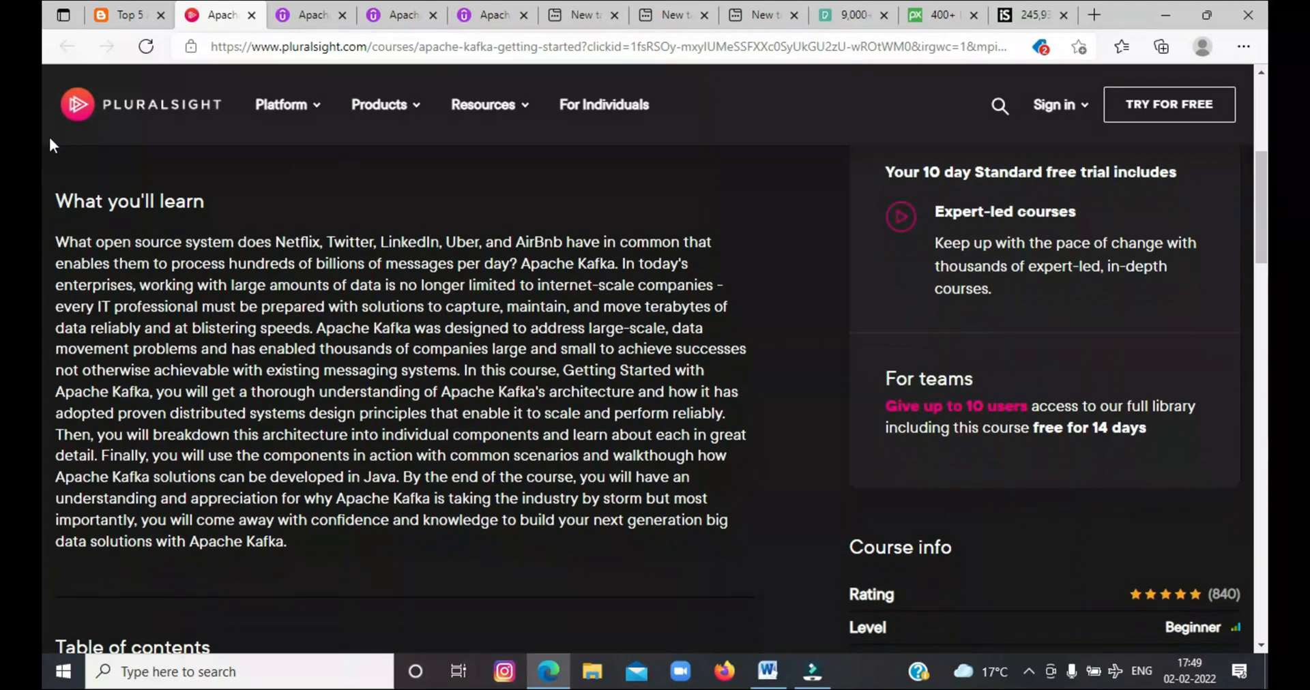
{"action": "left_click_drag", "start_coordinate": [55, 201], "coordinate": [285, 542]}
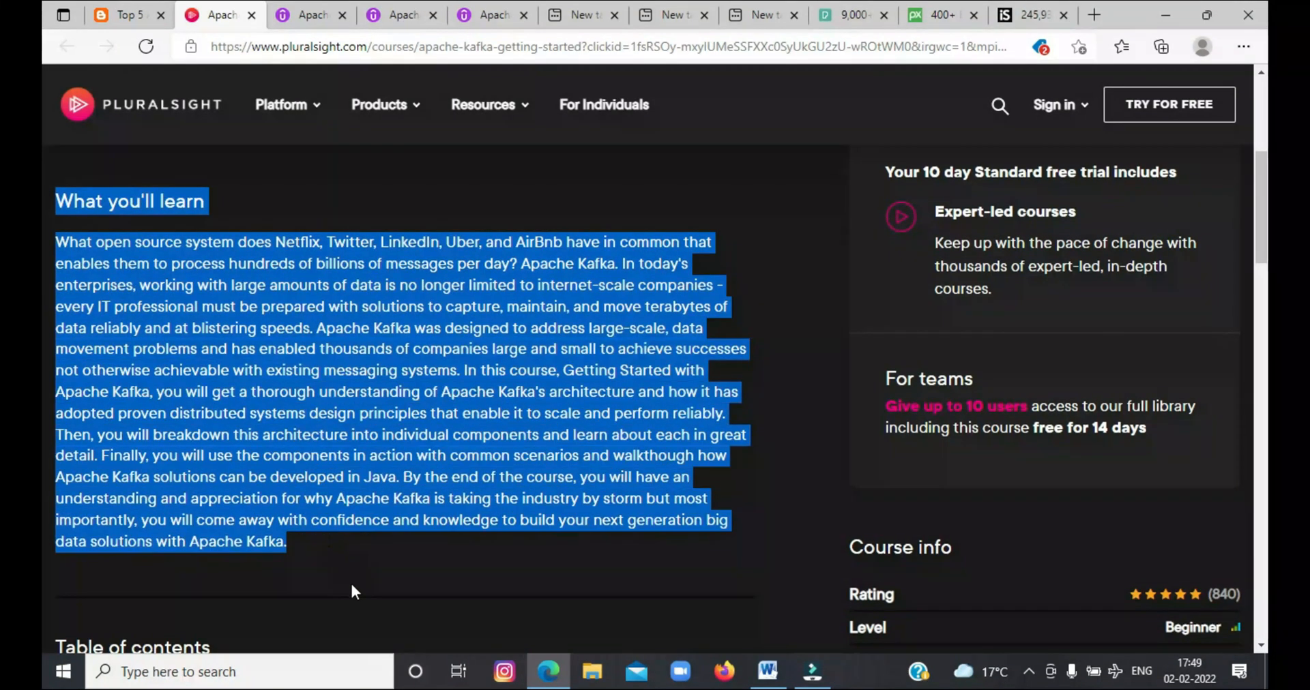